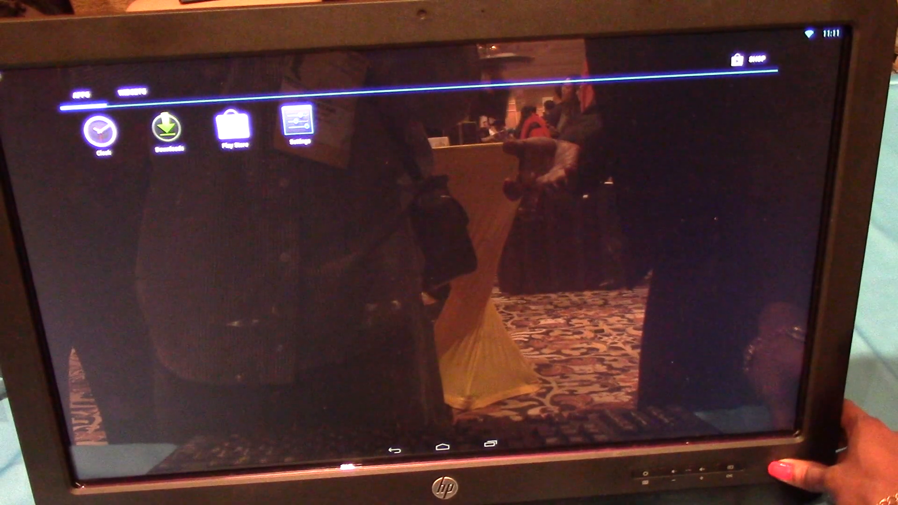
Lock the device from the guest app drawer so the lock screen shows the 11:11 clock
left_click(439, 446)
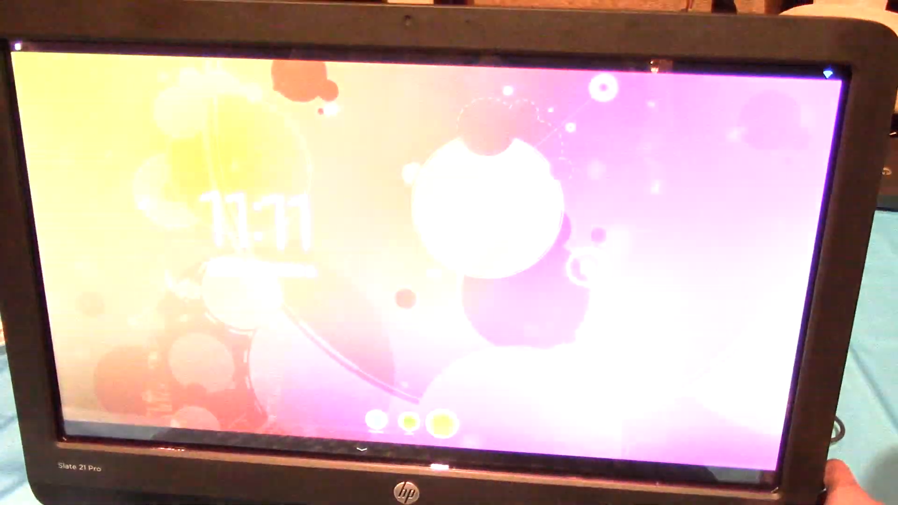